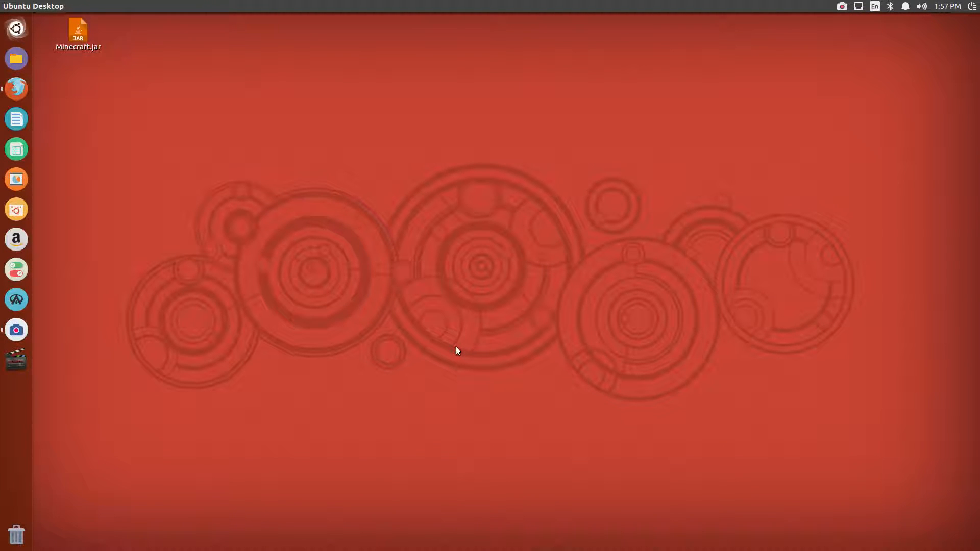
mouse_move(568, 351)
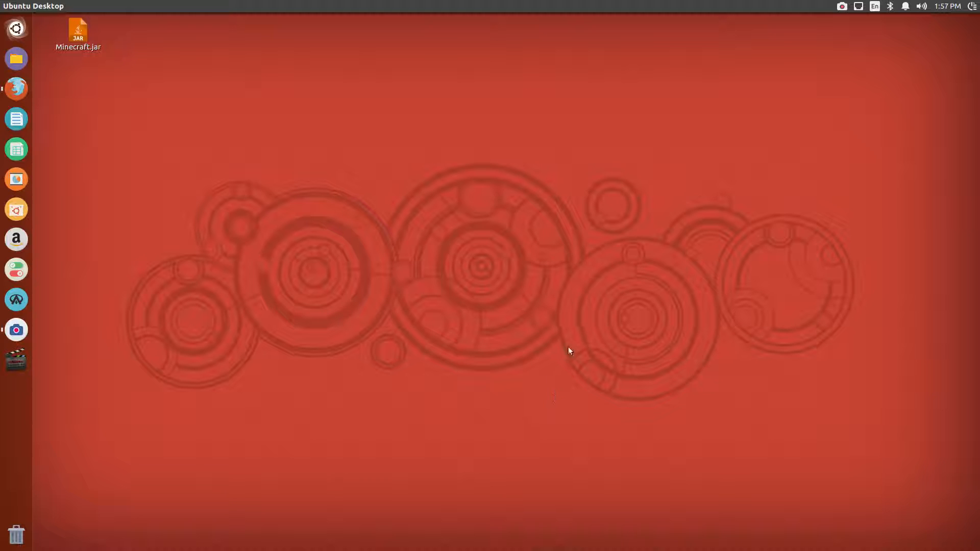
mouse_move(435, 200)
text(S)
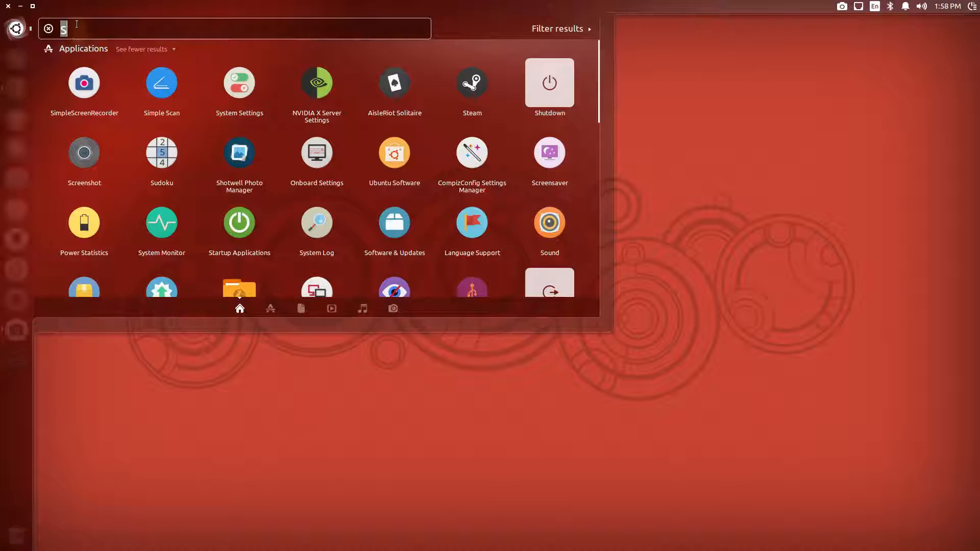
Search Unity Dash for 'ter' and launch the Terminal application.
key(BackSpace)
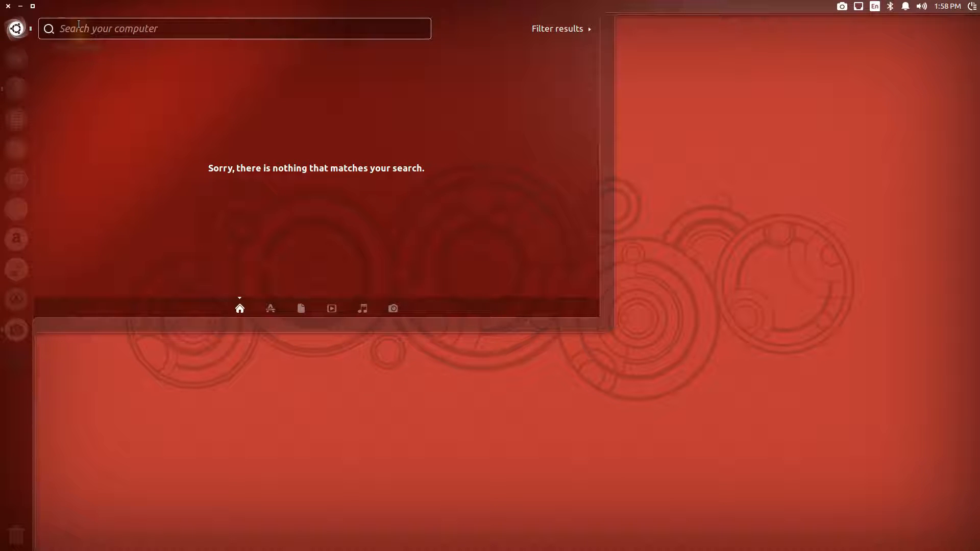
text(ter)
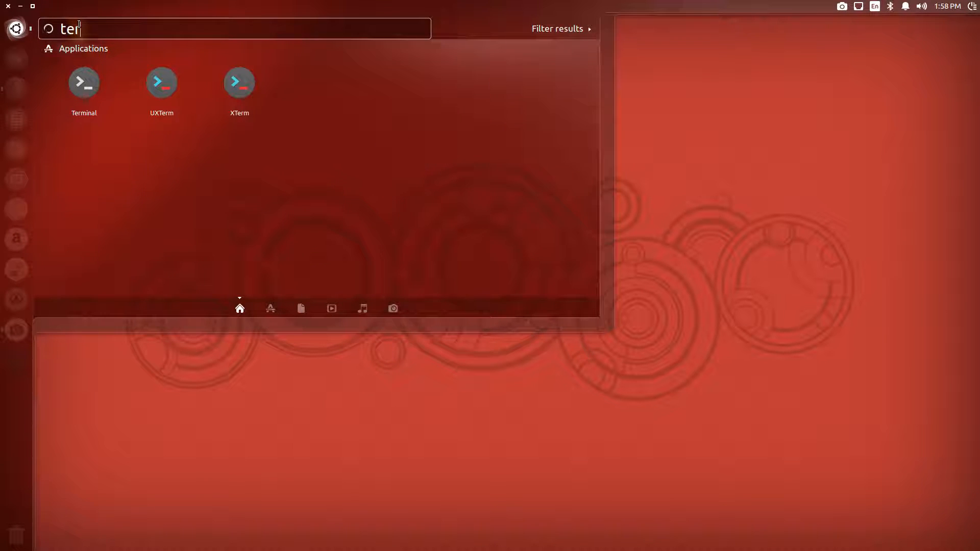
click(84, 81)
text(sudo toxvpn -i 192.168.10.1)
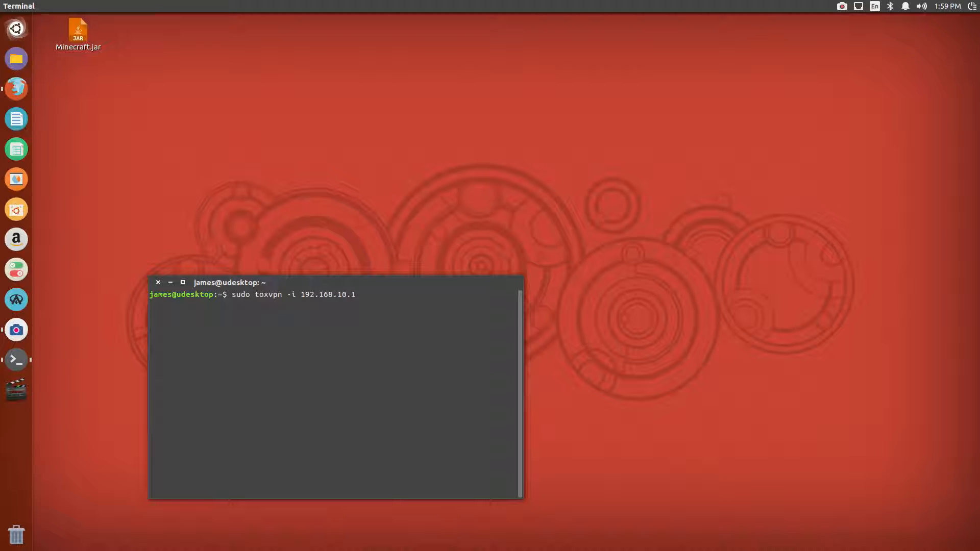
Run 'sudo toxvpn -i 192.168.10.1' and authenticate with the sudo password, retrying once.
key(Return)
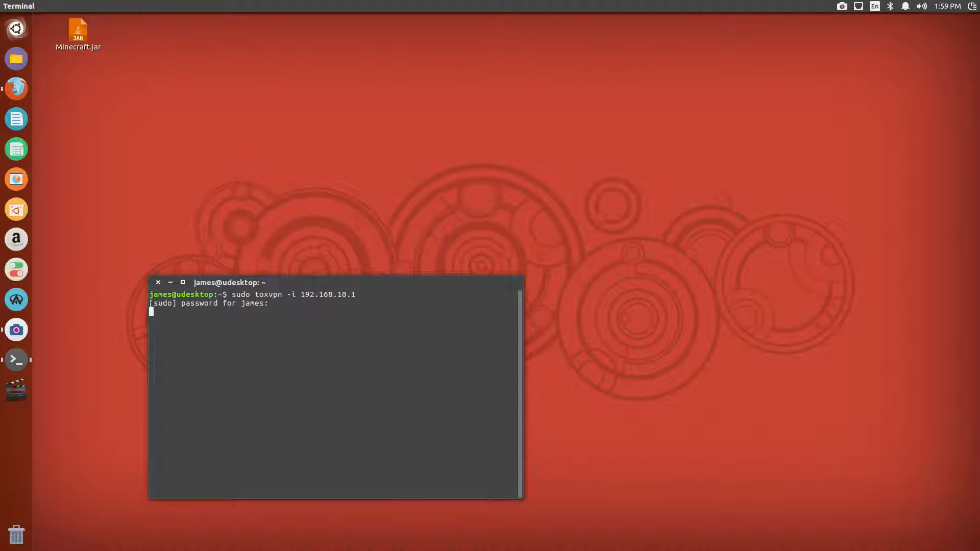
key(Return)
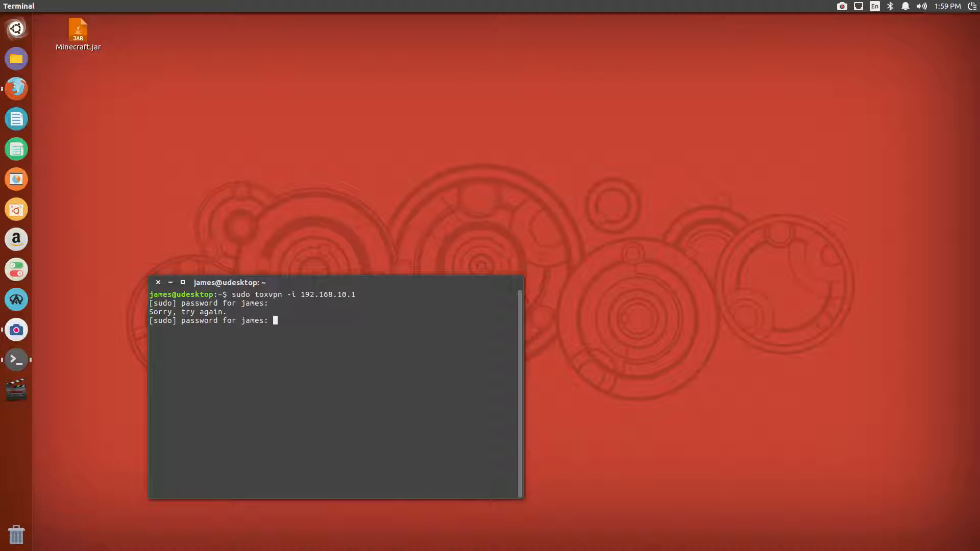
key(Return)
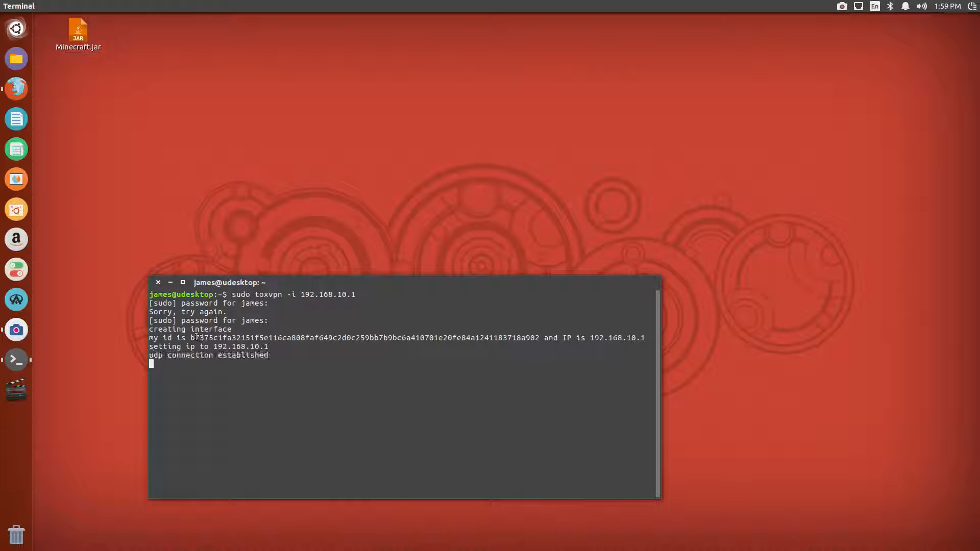
double_click(198, 338)
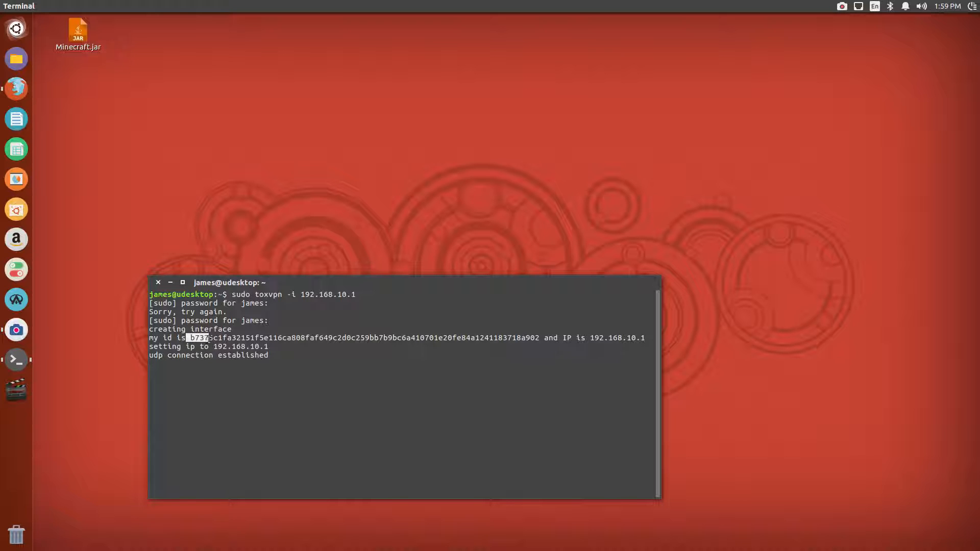
mouse_move(332, 290)
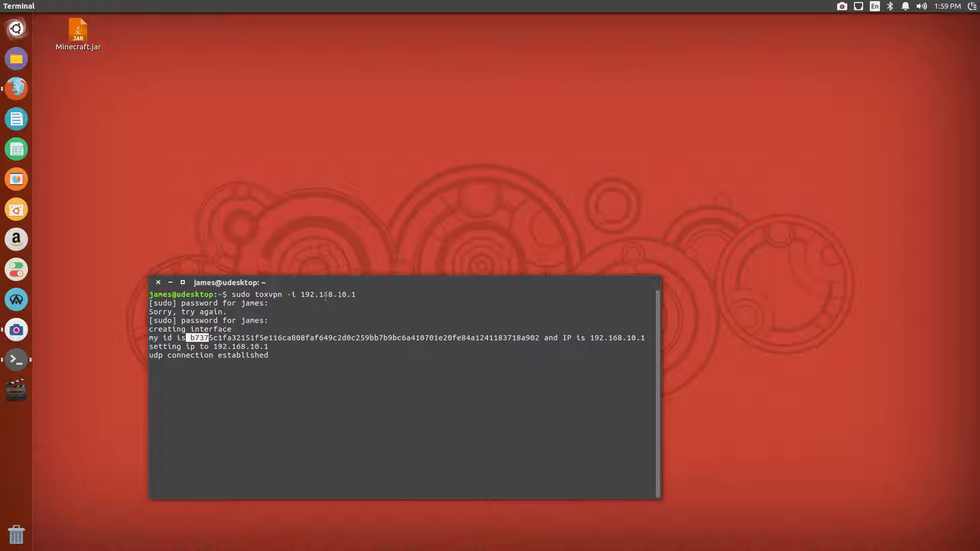
mouse_move(338, 297)
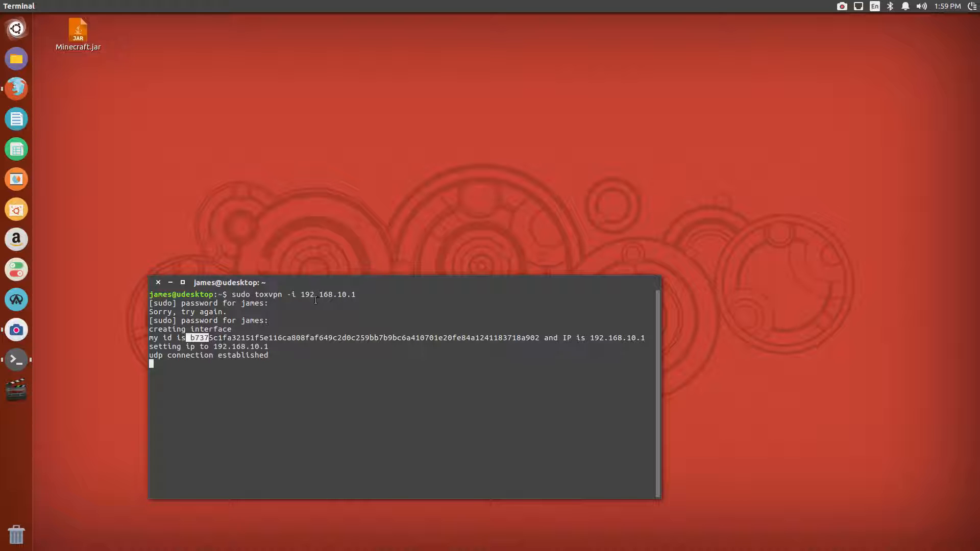
mouse_move(345, 302)
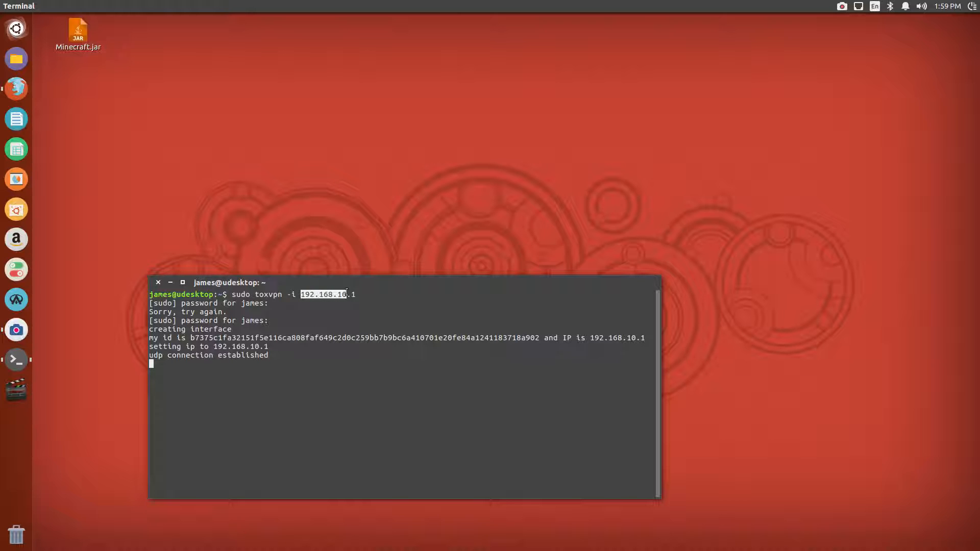
mouse_move(214, 536)
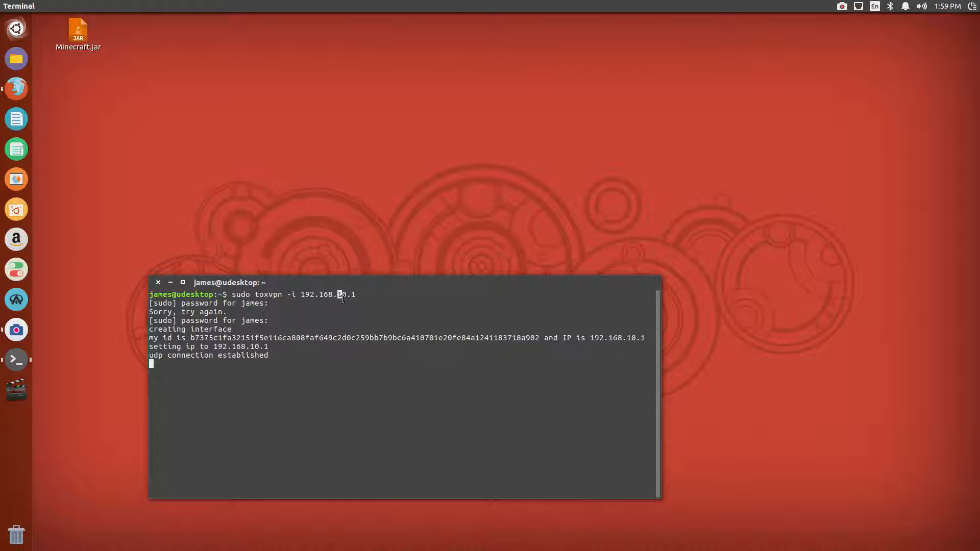
mouse_move(226, 374)
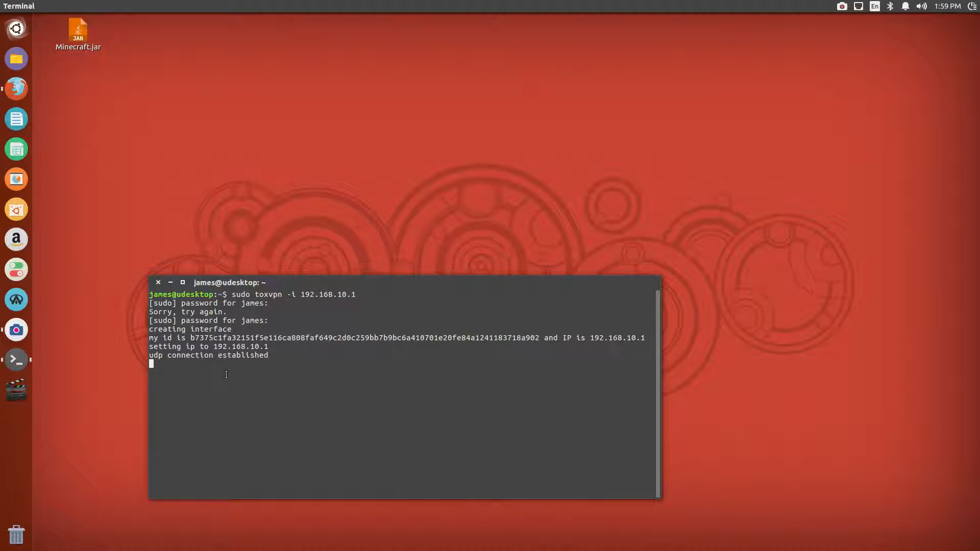
mouse_move(215, 412)
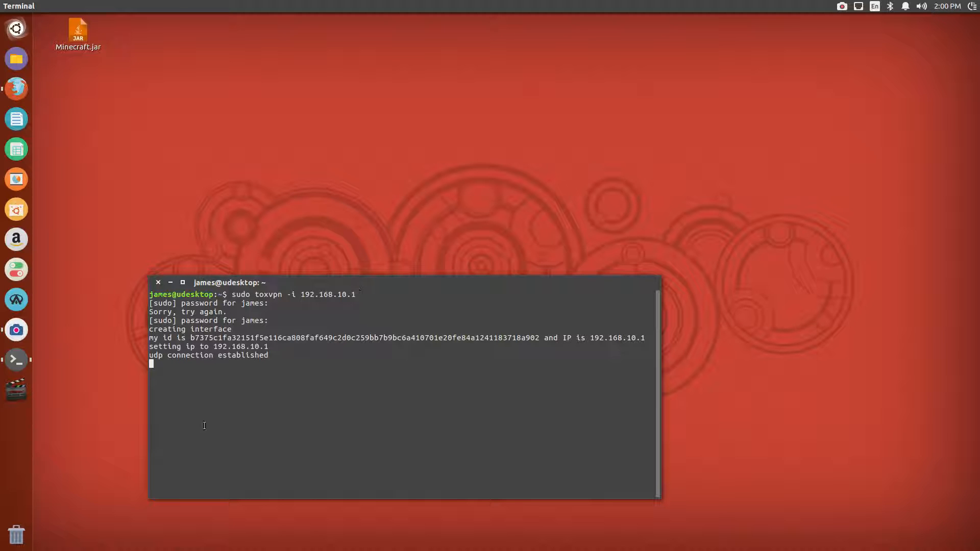
Run 'help' in the toxvpn session, then type 'add' and double-click the output.
text(help)
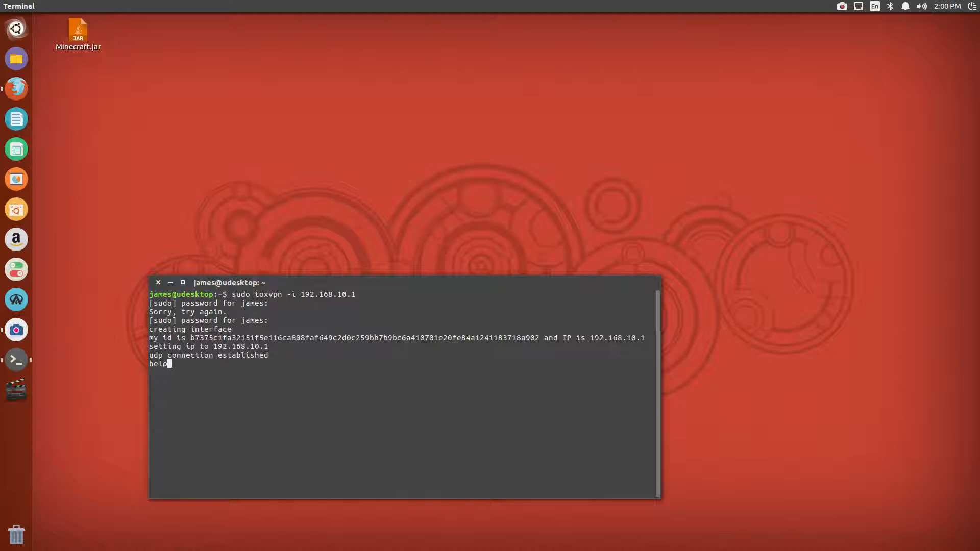
key(Return)
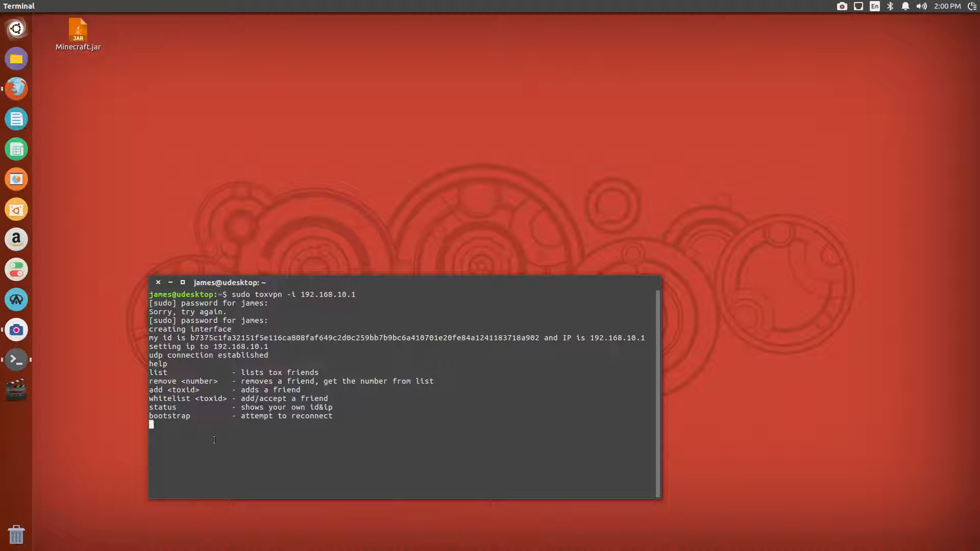
text(add)
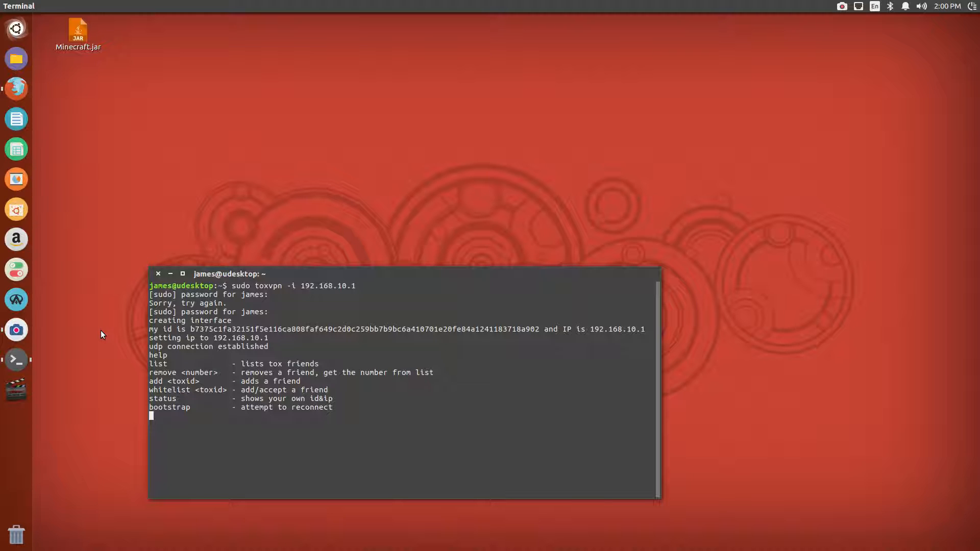
mouse_move(294, 312)
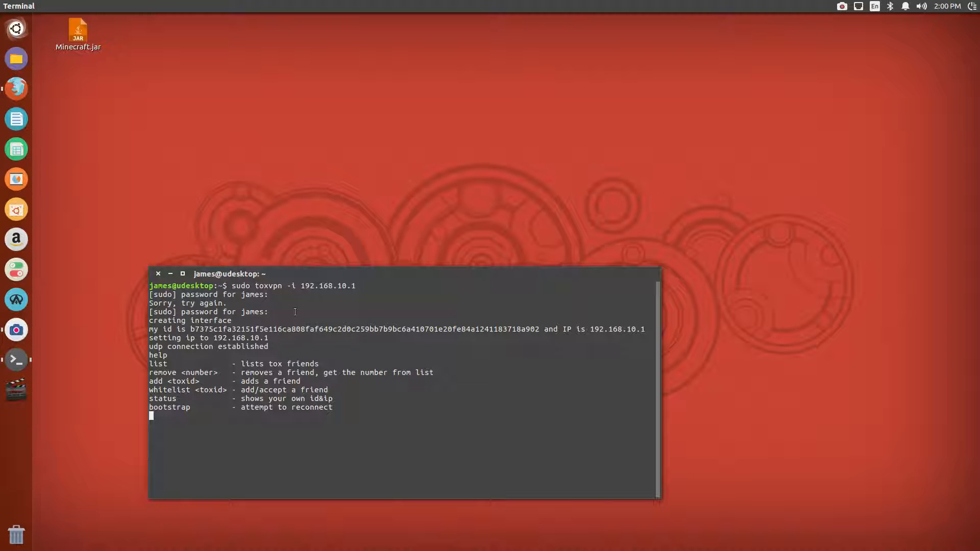
double_click(316, 286)
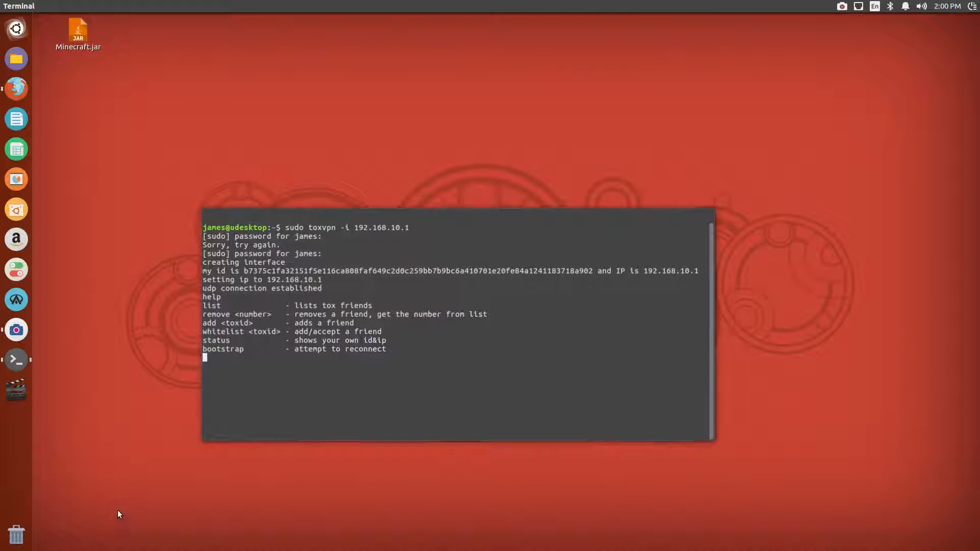
click(477, 387)
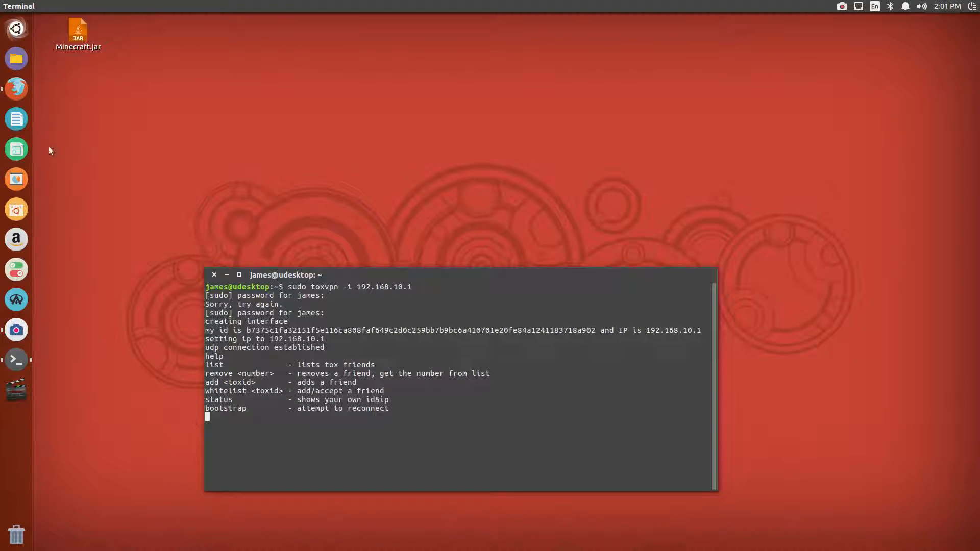
mouse_move(154, 167)
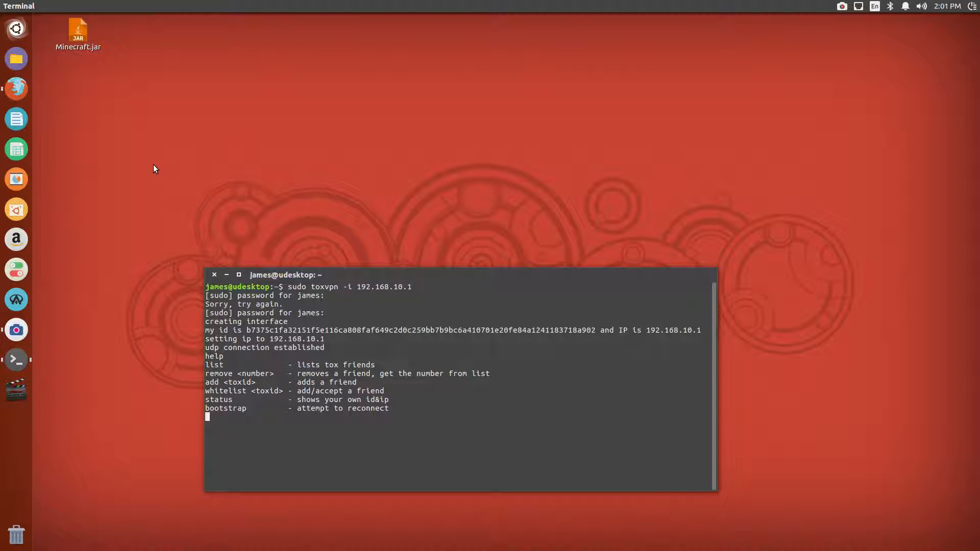
mouse_move(163, 183)
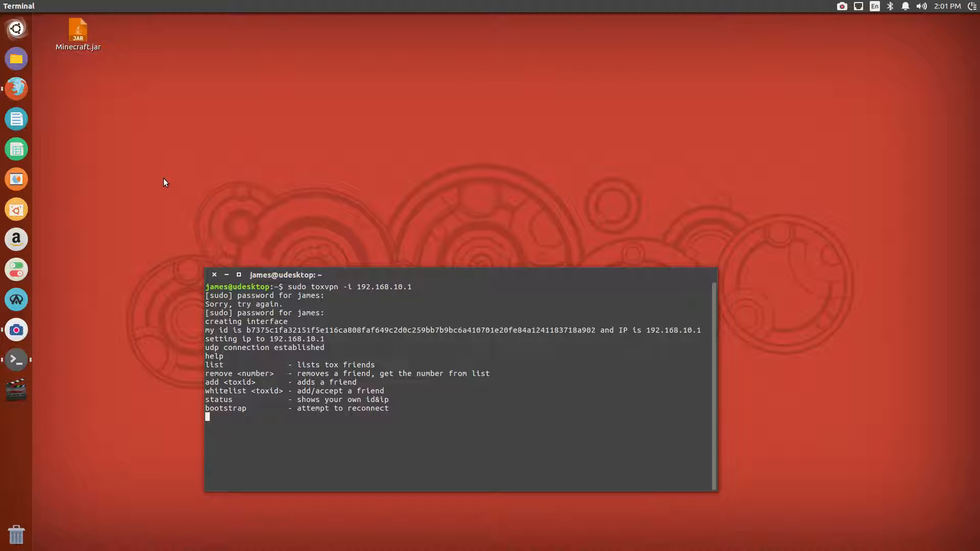
mouse_move(452, 303)
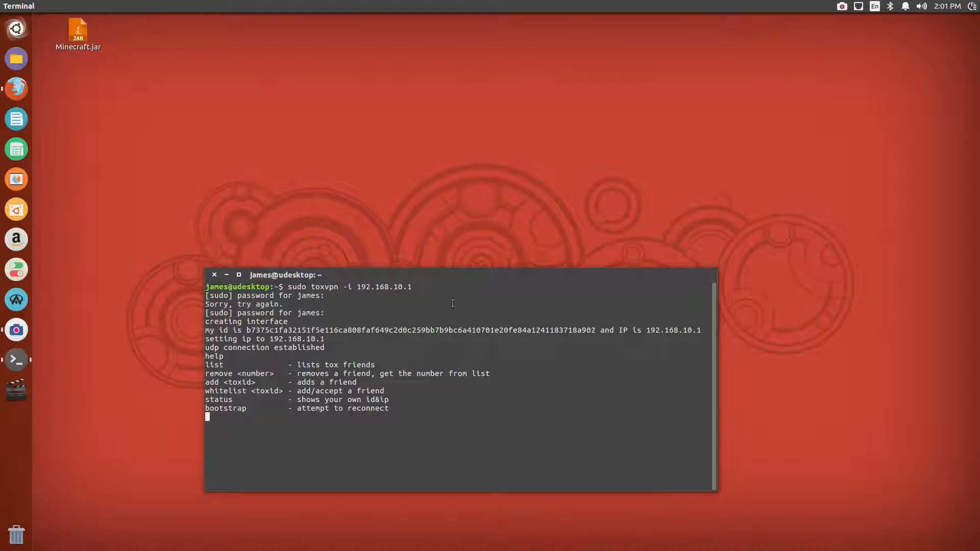
mouse_move(281, 145)
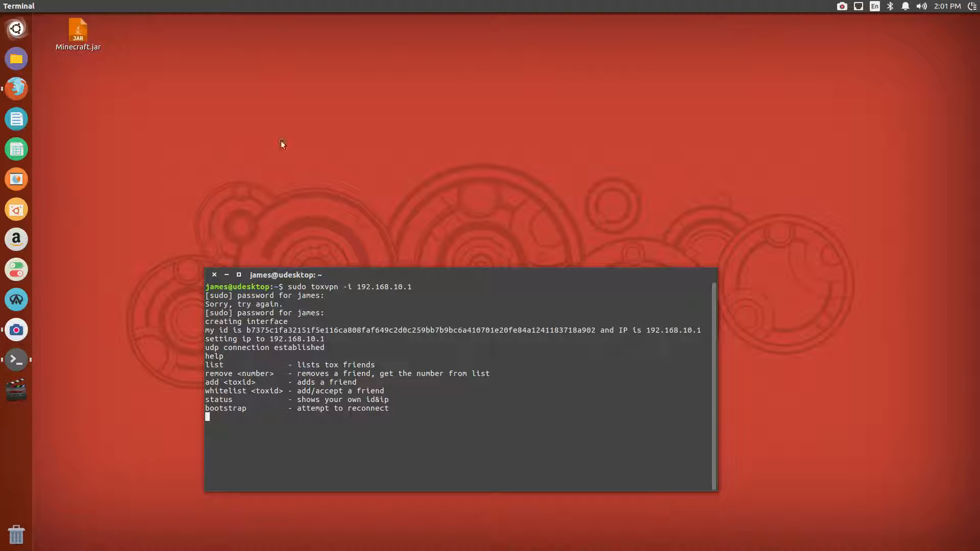
click(841, 6)
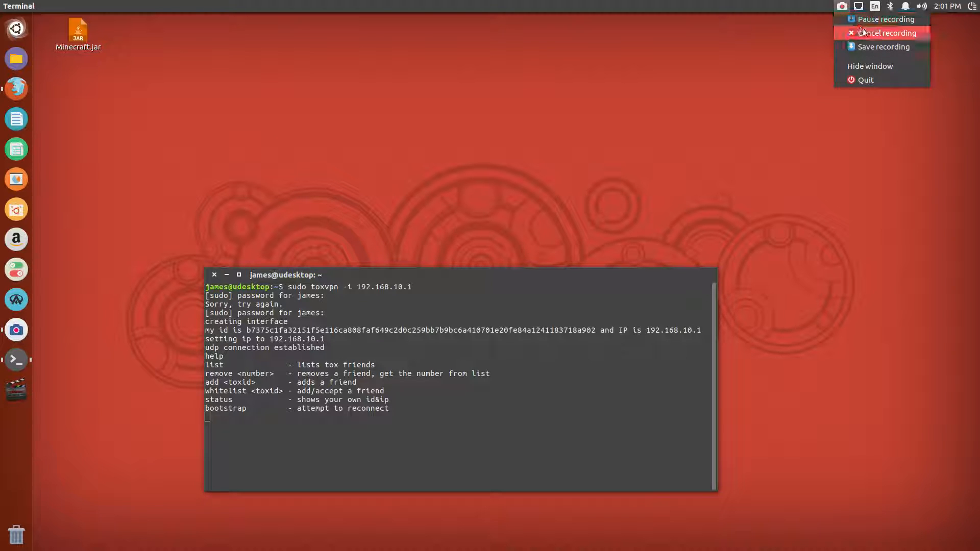